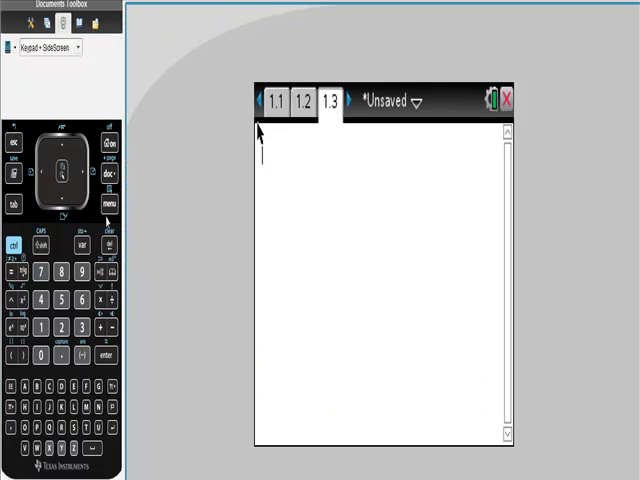
Insert a tangentLine( template from the Calculus commands onto the calculator entry line
left_click(110, 201)
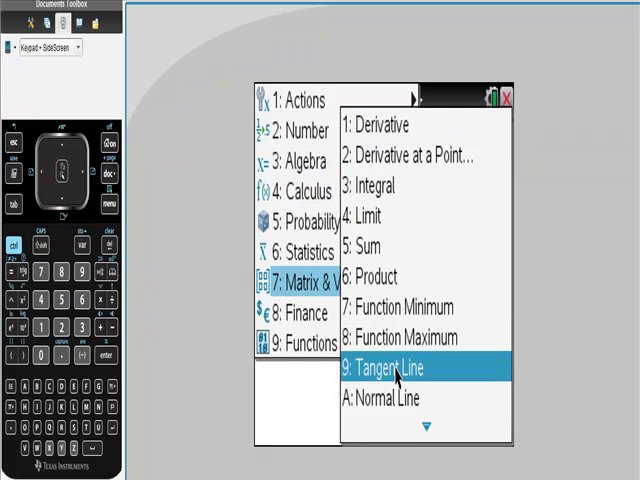
left_click(394, 367)
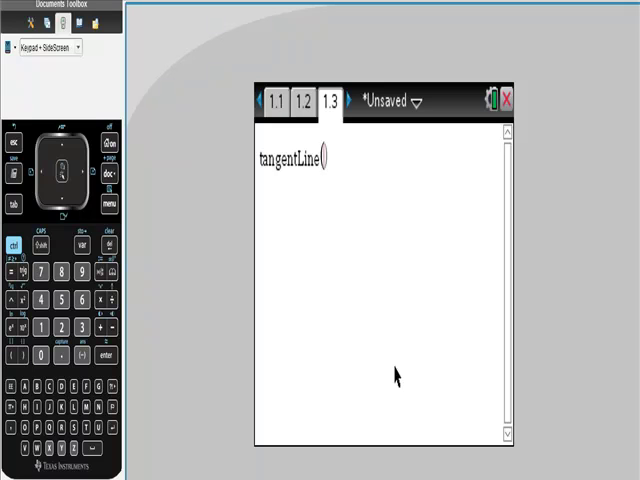
mouse_move(255, 323)
type("x³")
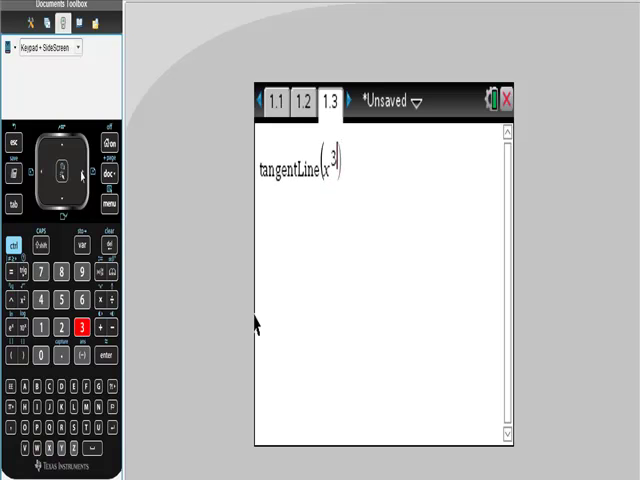
Enter x³ and start subtracting the 2x² term inside tangentLine
left_click(81, 175)
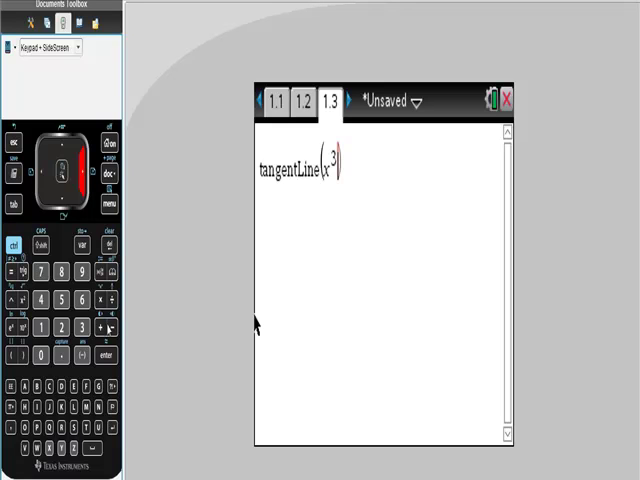
left_click(67, 332)
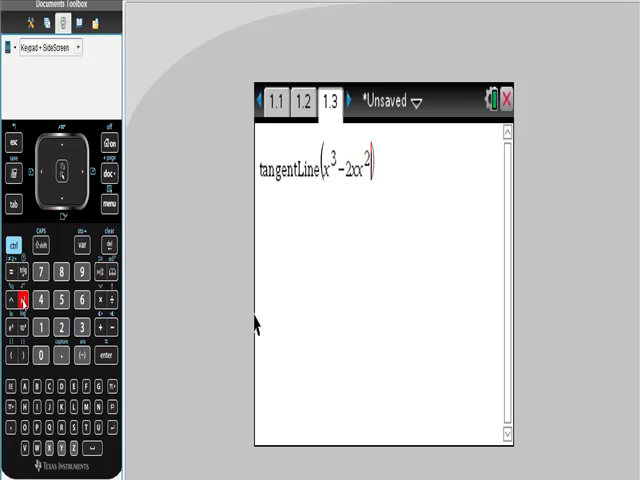
mouse_move(110, 175)
type("+2,x")
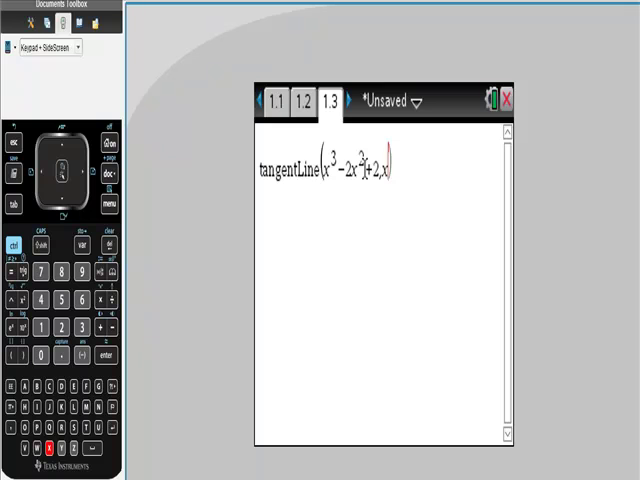
Add the comma separators and enter the tangent point 2 in tangentLine
type(",")
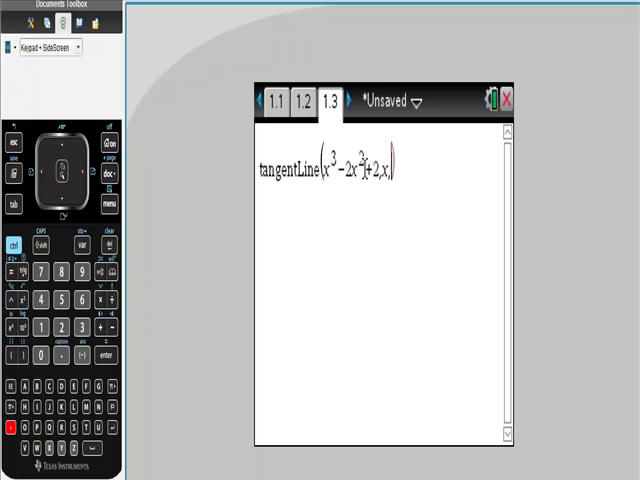
left_click(63, 330)
type("tangentLine(x^3)")
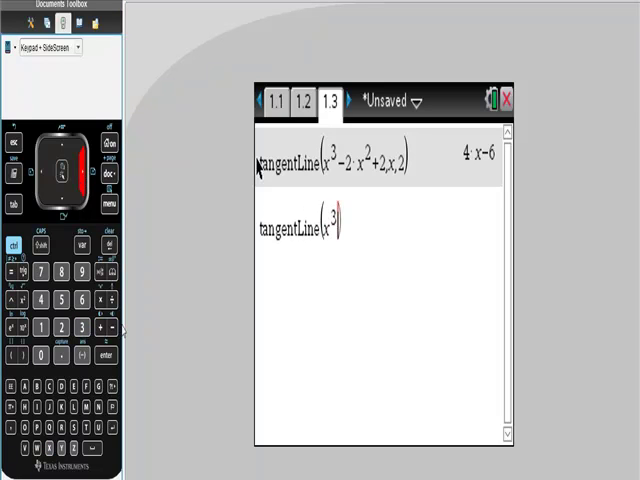
Enter x³ − 3x² + 2 with x as the variable in the second tangentLine
left_click(103, 332)
type("-3x^2+2,")
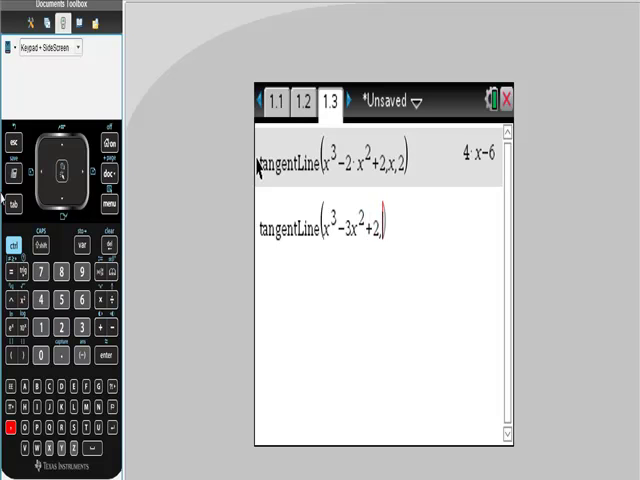
type("x")
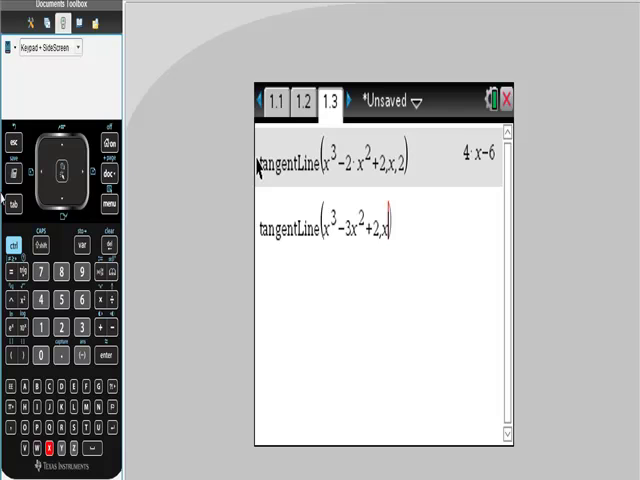